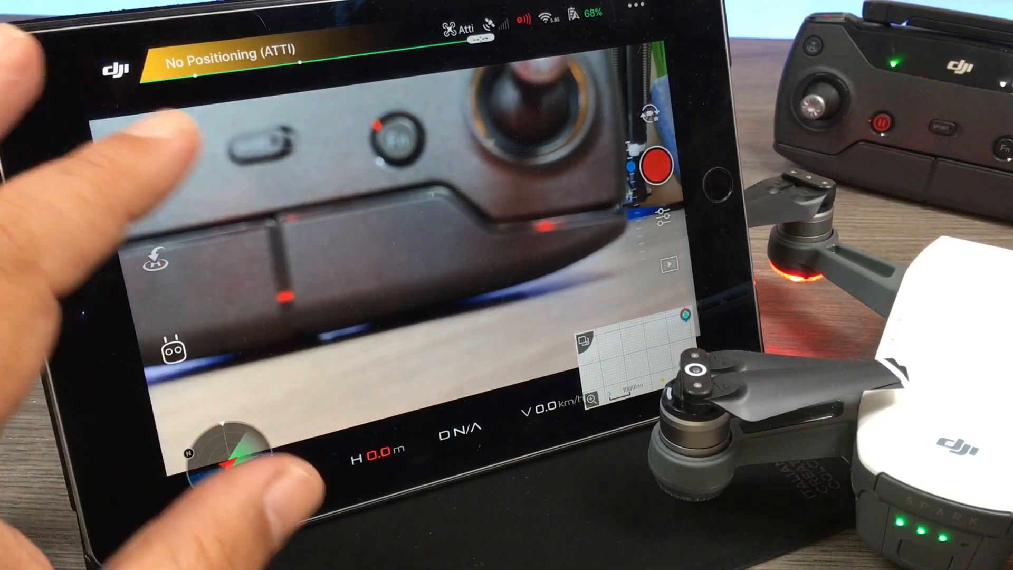
View the Video Cache section of the general settings to confirm footage is cached while shooting.
left_click(139, 168)
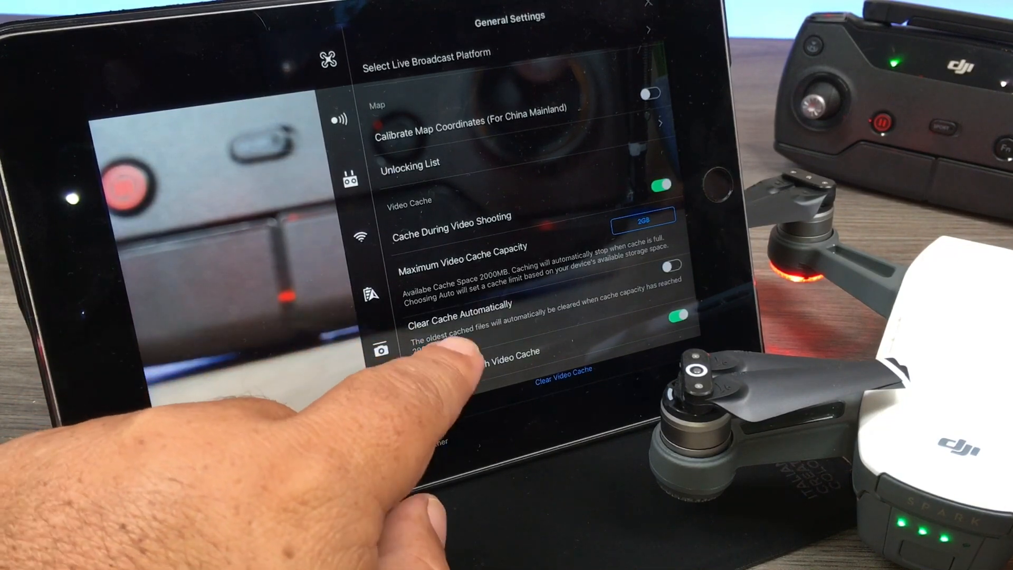
scroll("down", 3)
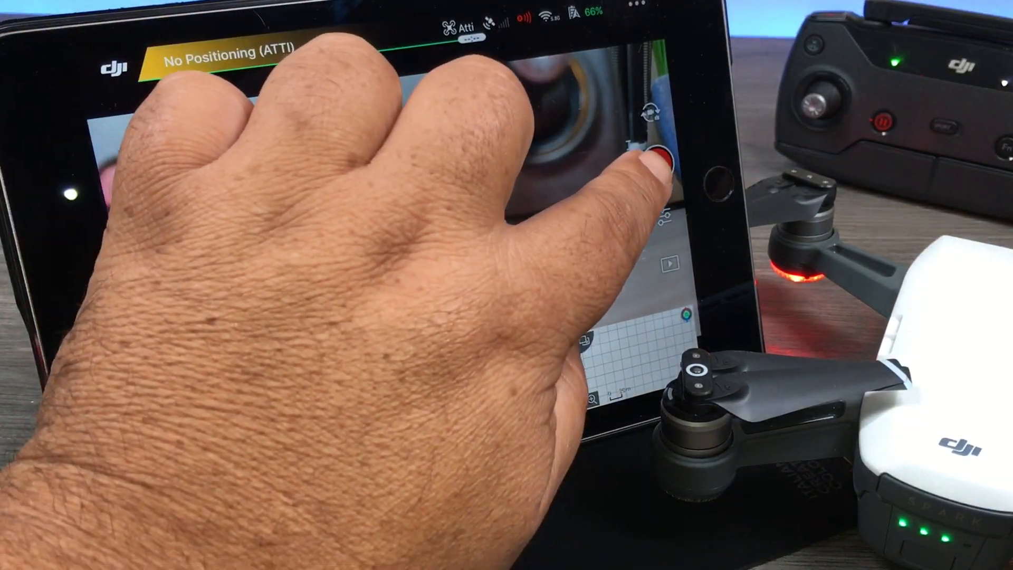
Record a short video clip, then capture a still photo of the scene.
left_click(658, 165)
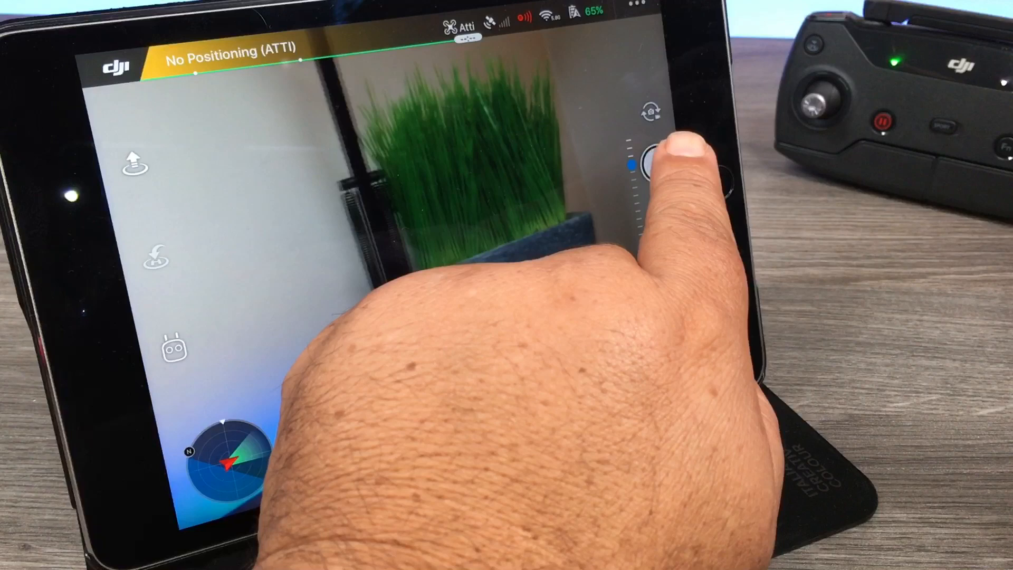
left_click_drag(646, 155, 652, 164)
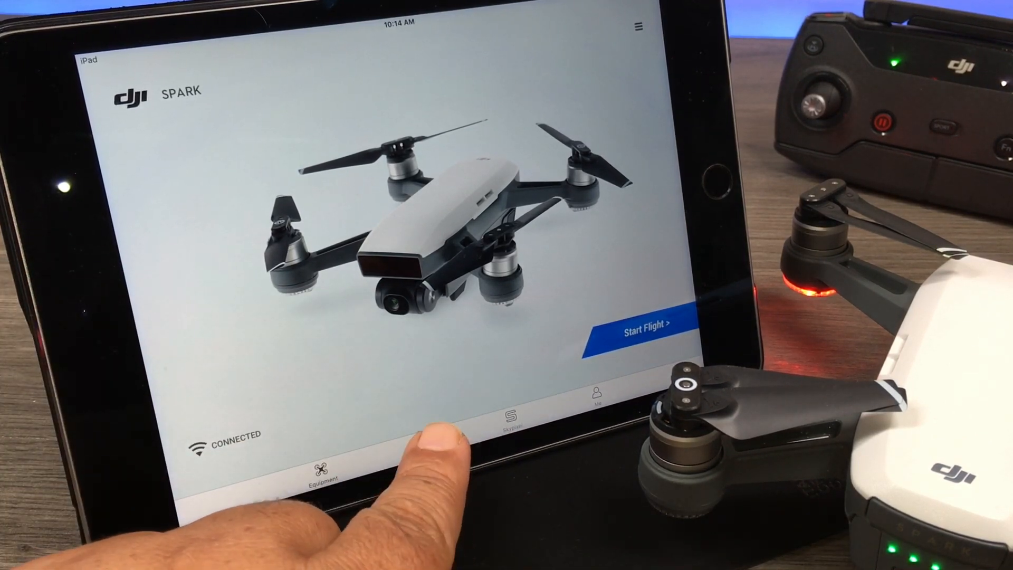
Enter the media album via Editor and show the Videos list with today's cached clip.
left_click(421, 445)
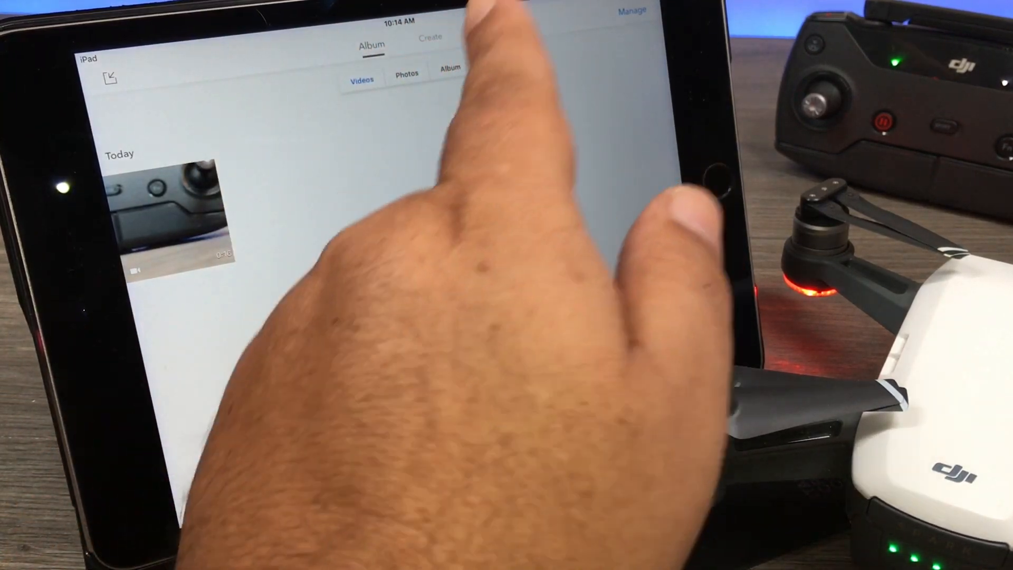
left_click(407, 73)
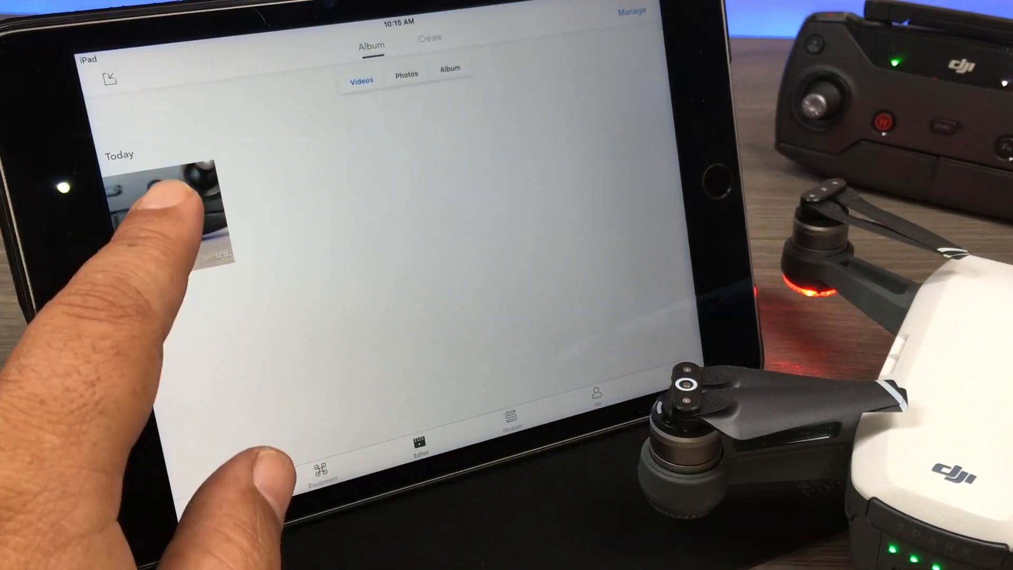
Play today's cached clip, browse the Photos list with the 2017-08-23 shots, and return to Videos.
left_click(167, 198)
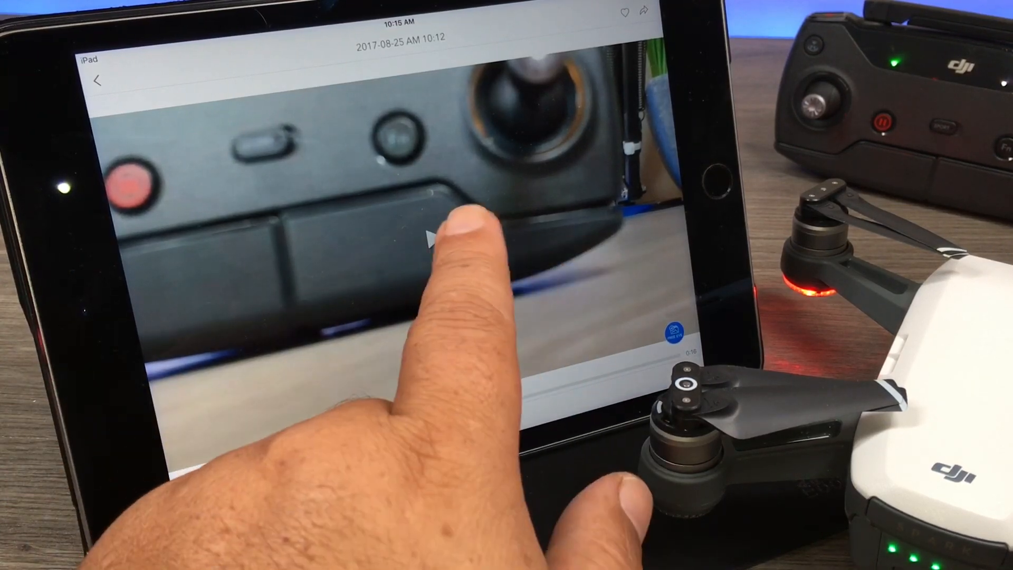
left_click(429, 240)
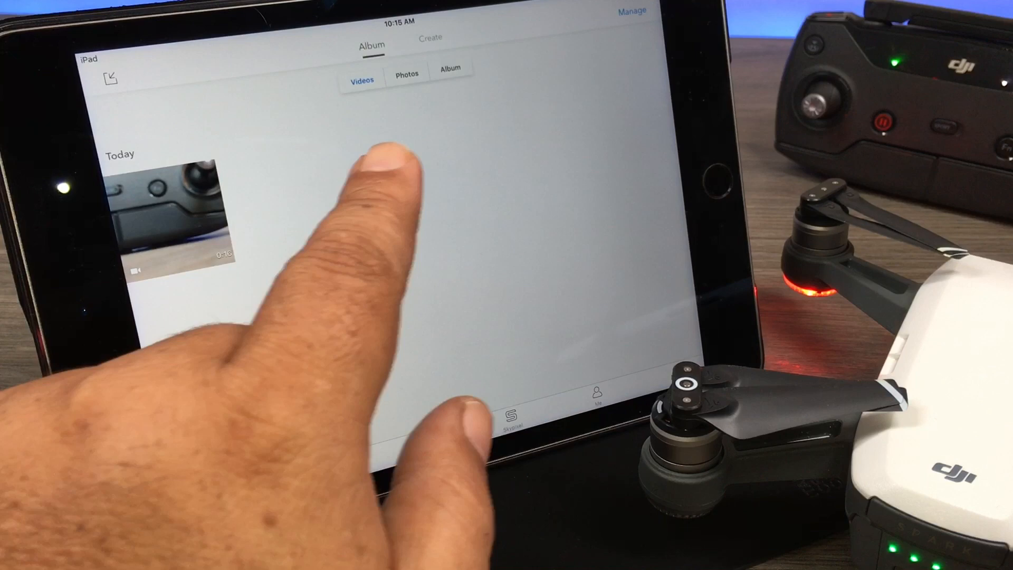
left_click(407, 74)
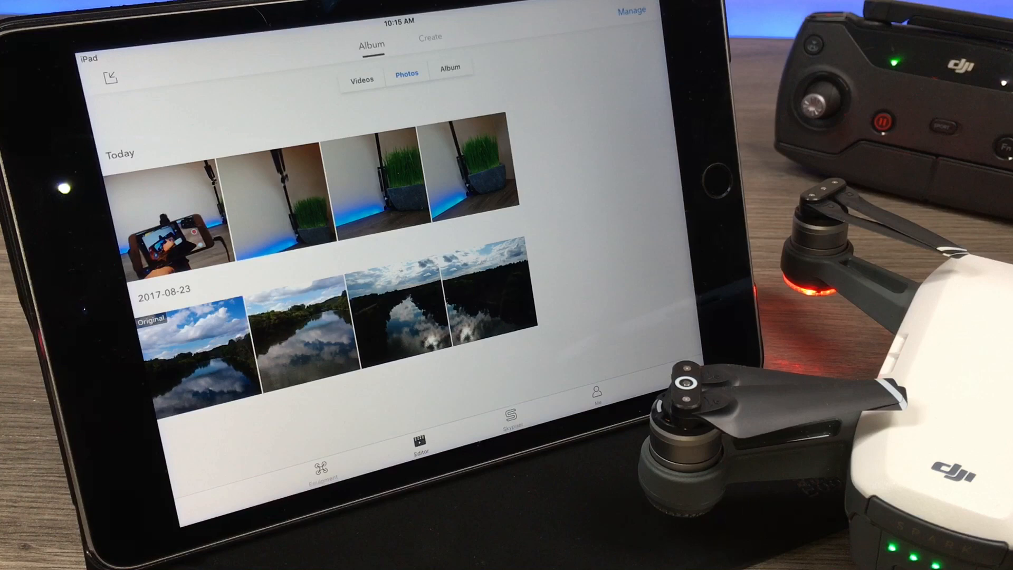
left_click(361, 79)
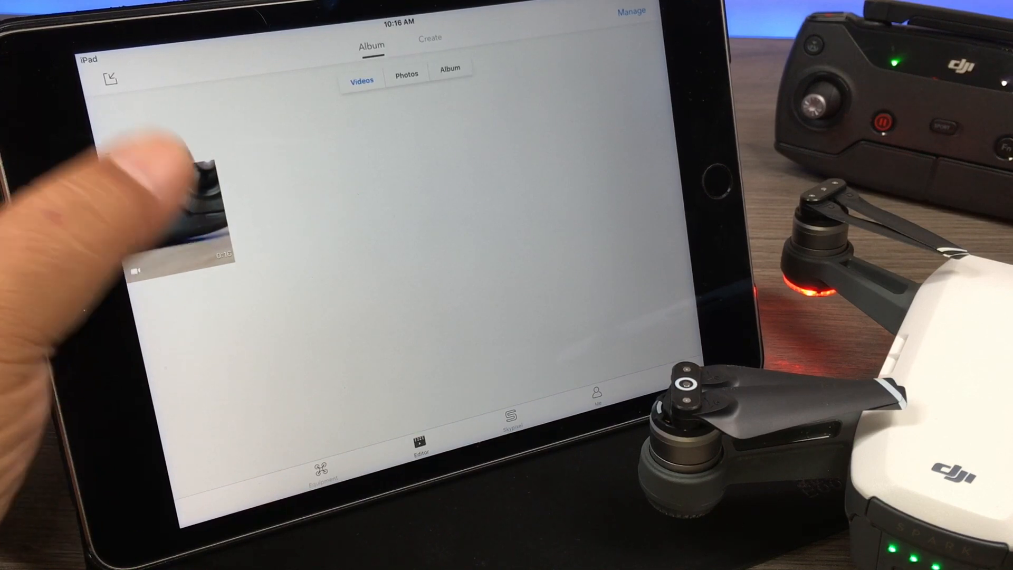
Download the full-resolution original of today's video clip from the aircraft.
left_click(183, 214)
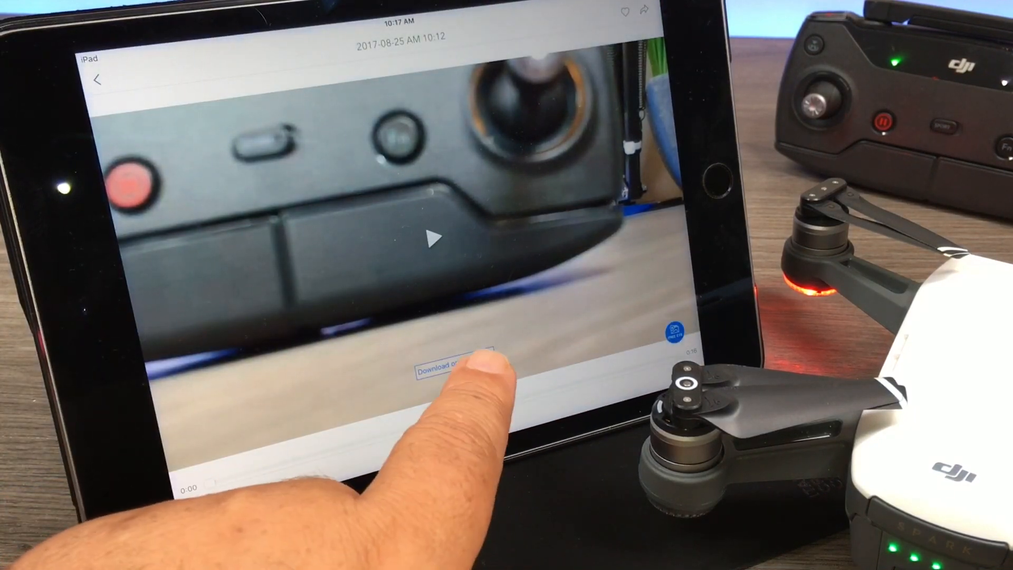
left_click(452, 362)
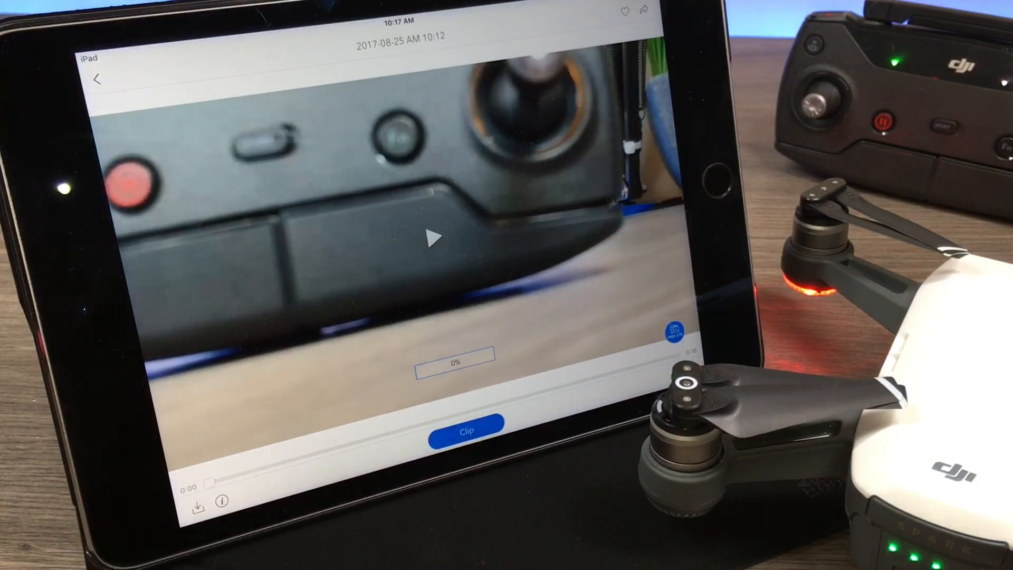
left_click(465, 431)
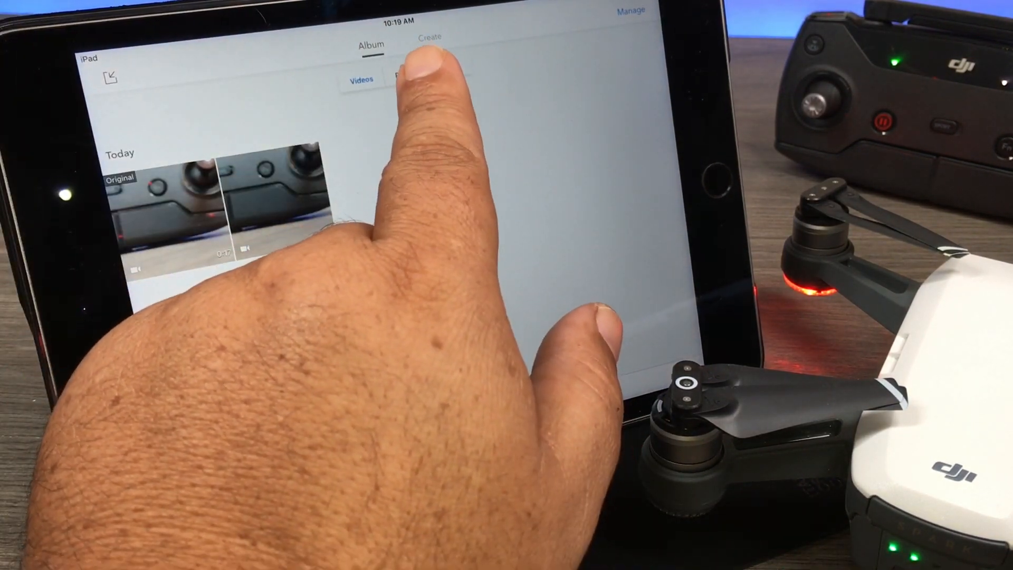
Download the original of one of today's grass-planter photos from the Photos list.
left_click(405, 74)
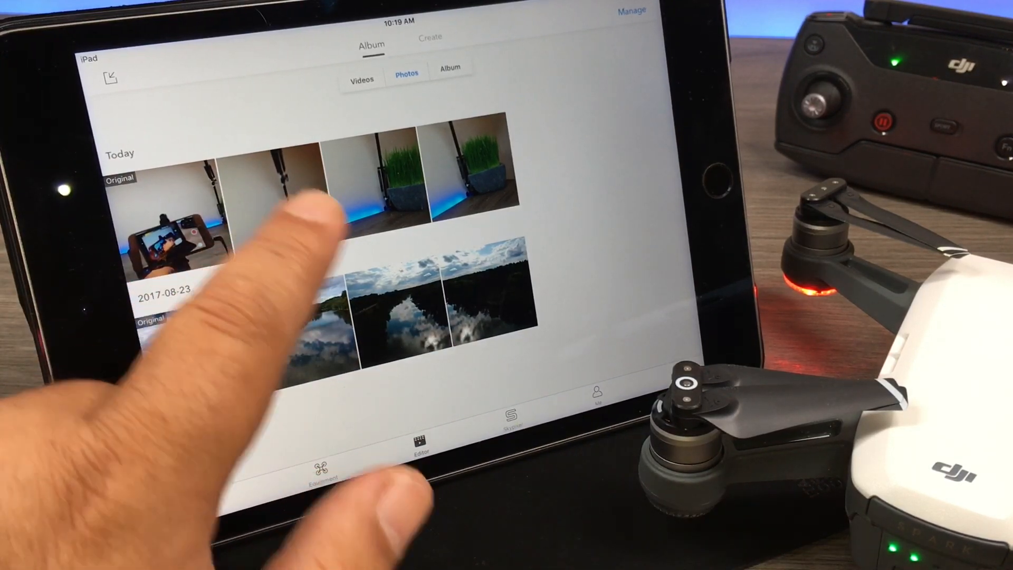
left_click(381, 168)
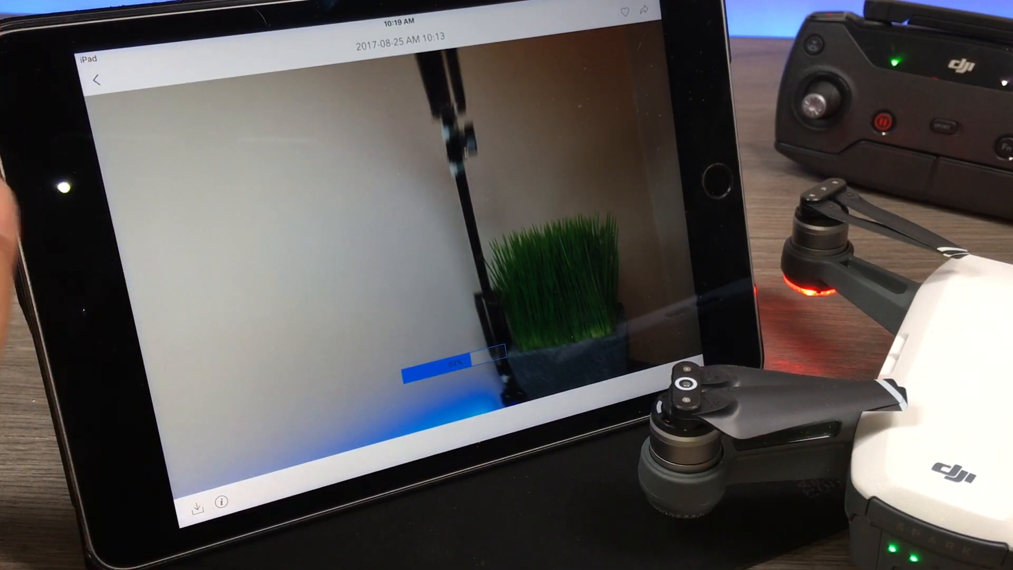
left_click(96, 80)
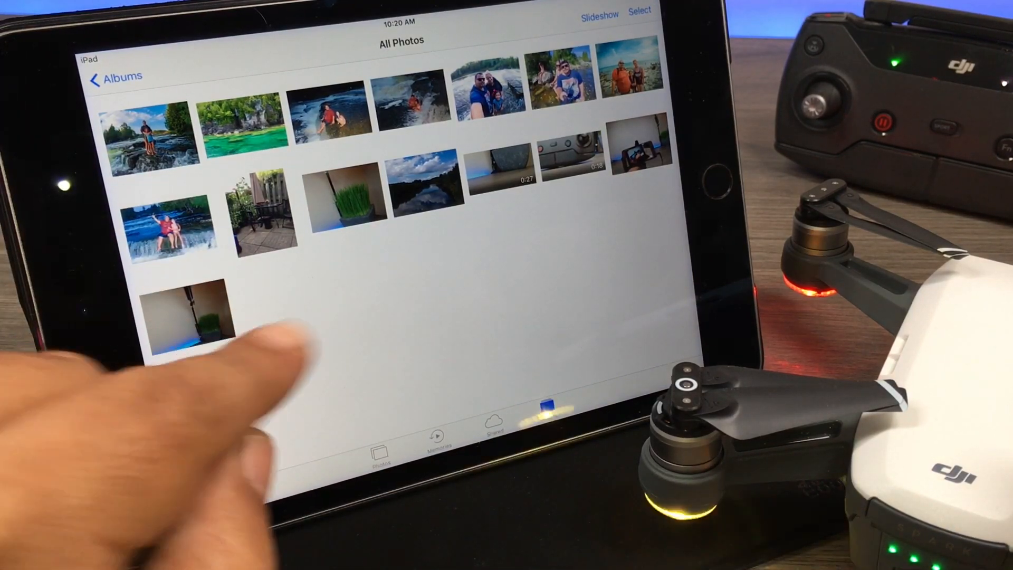
Show All Photos in iOS Photos with the downloaded grass photo and Spark clips.
left_click(548, 423)
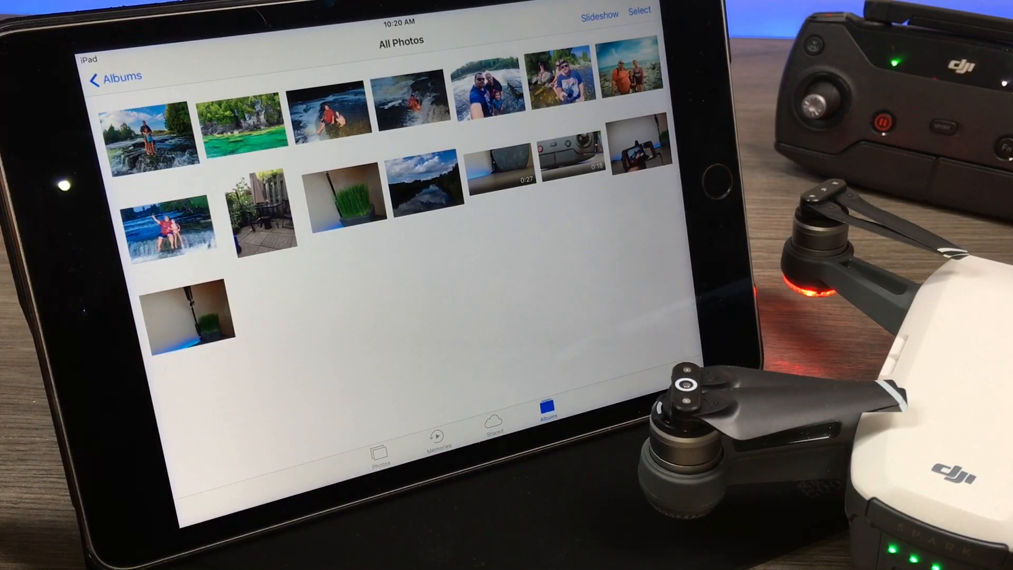